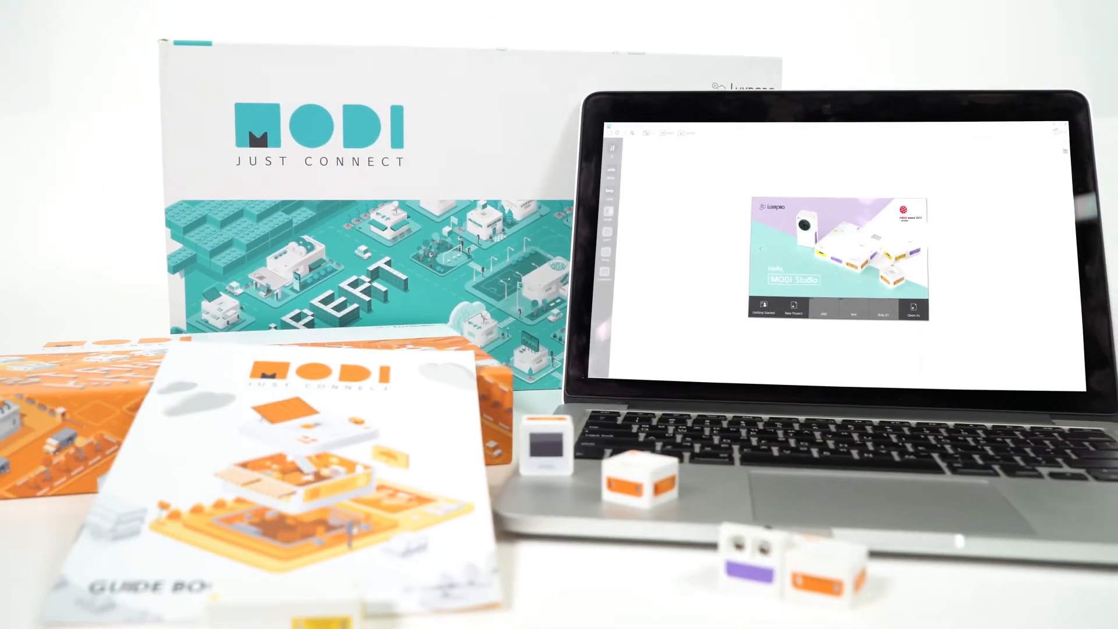
Begin a new project so the naming prompt appears
{"action": "left_click", "coordinate": [791, 307]}
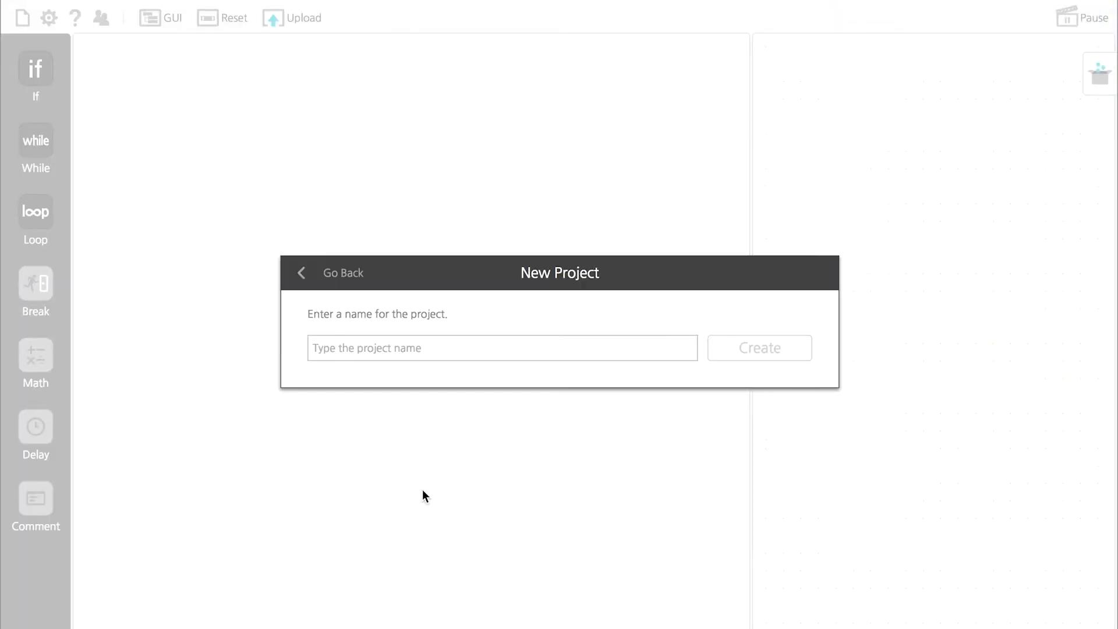
Name the project 'MODI_Aler' and add a While block conditioned on ir0.Proximity >= 70
{"action": "type", "text": "MODI_Aler"}
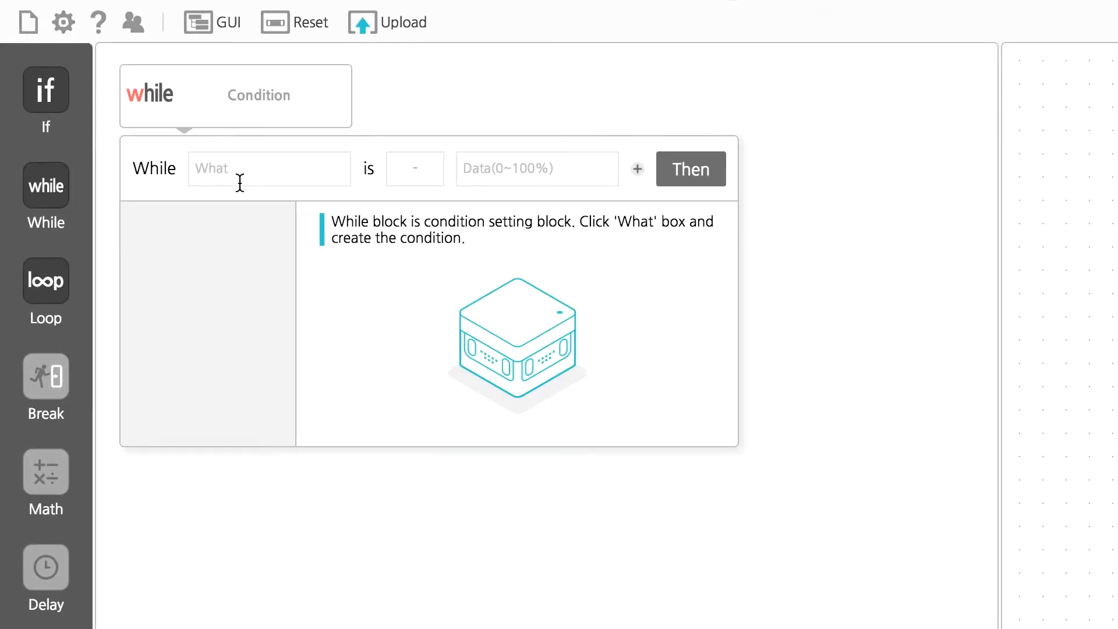
{"action": "left_click", "coordinate": [268, 169]}
{"action": "type", "text": "7"}
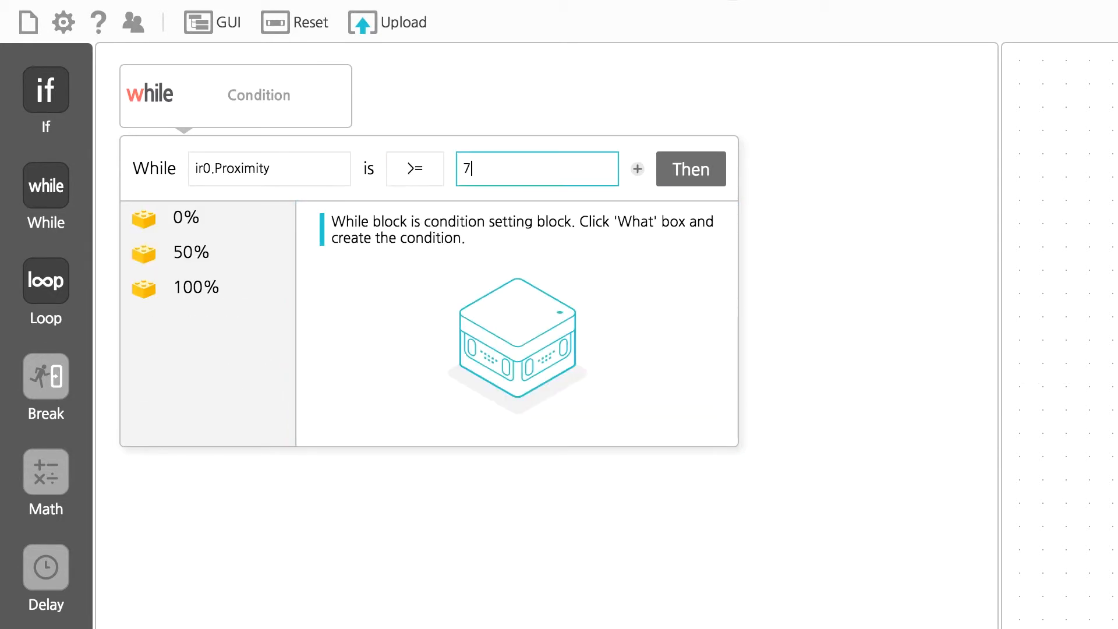
{"action": "left_click", "coordinate": [690, 168]}
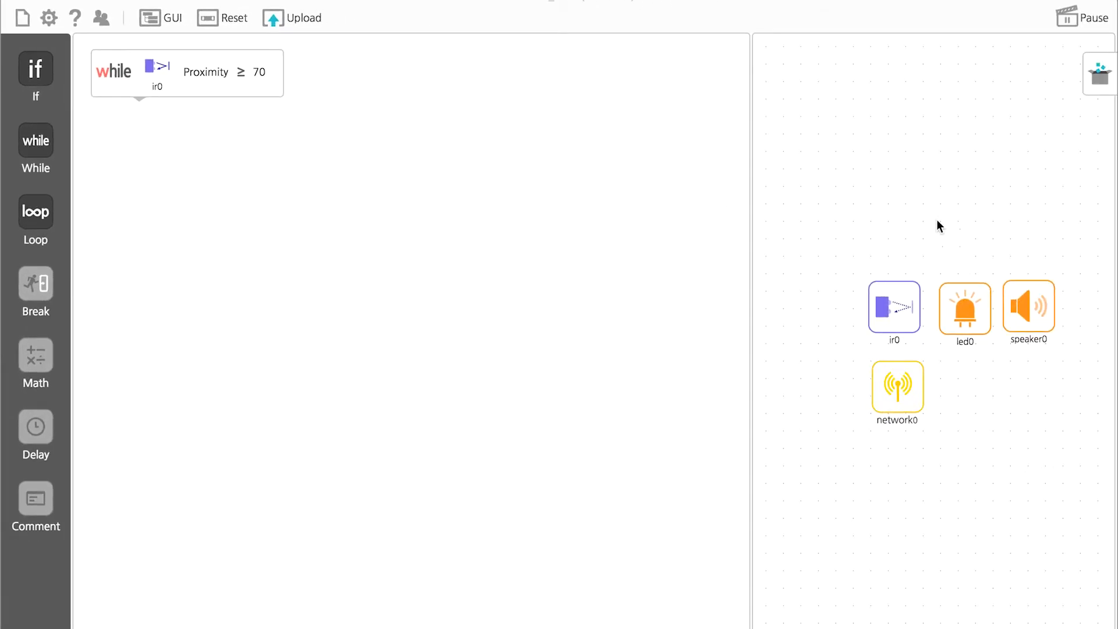
Place speaker0 in the loop playing Basic Tune F_MI_6 at 100% volume
{"action": "left_click_drag", "start_coordinate": [1026, 309], "coordinate": [196, 94]}
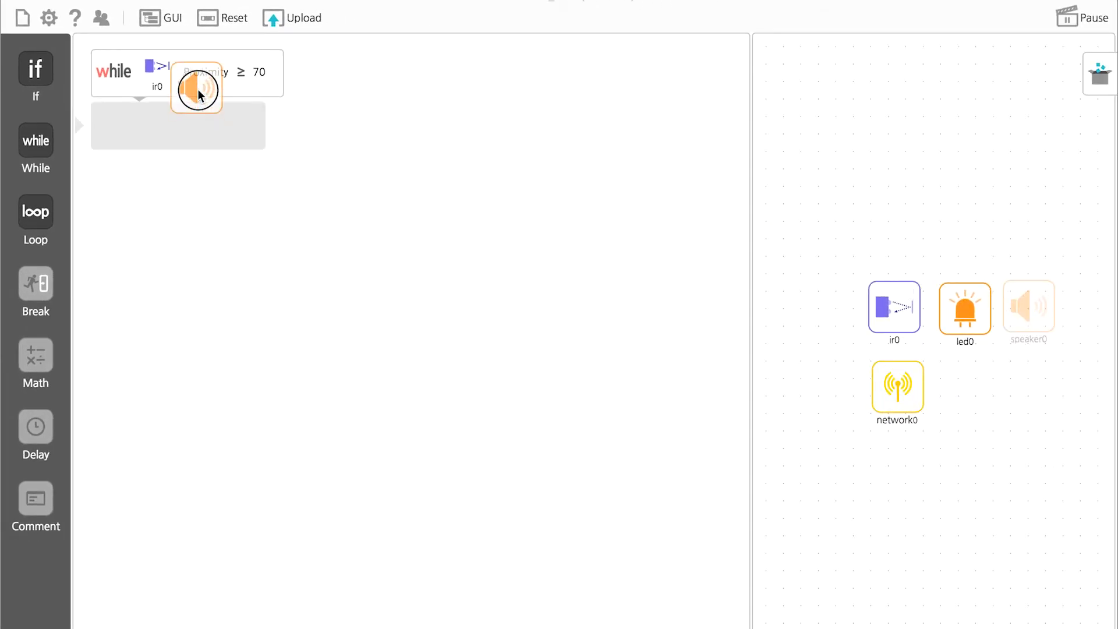
{"action": "left_click_drag", "start_coordinate": [195, 87], "coordinate": [310, 129]}
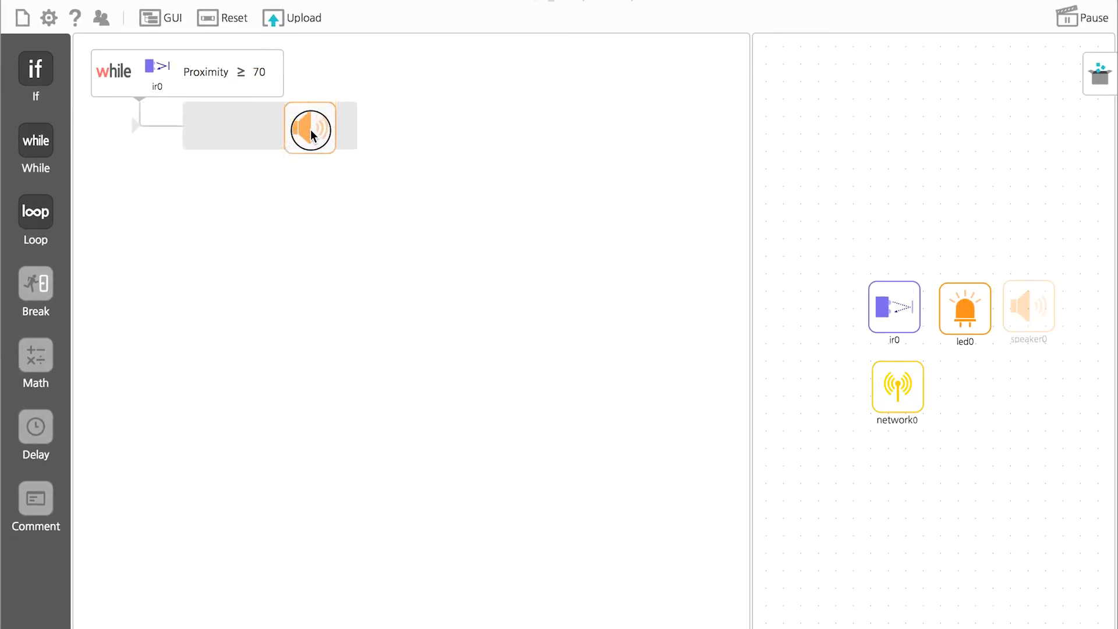
{"action": "left_click", "coordinate": [310, 128]}
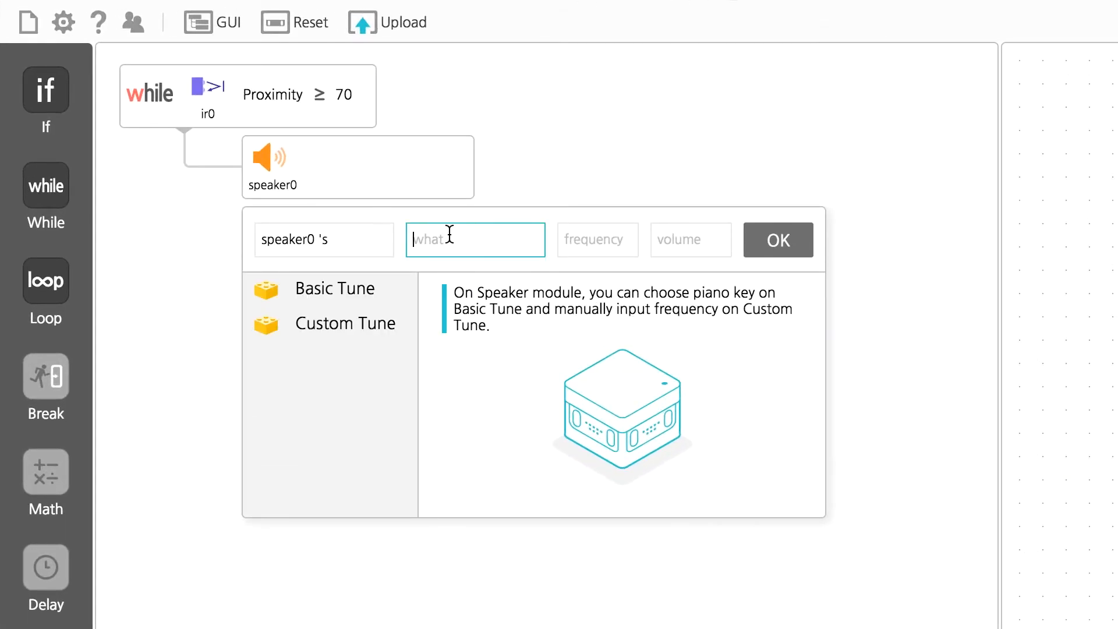
{"action": "left_click", "coordinate": [334, 289]}
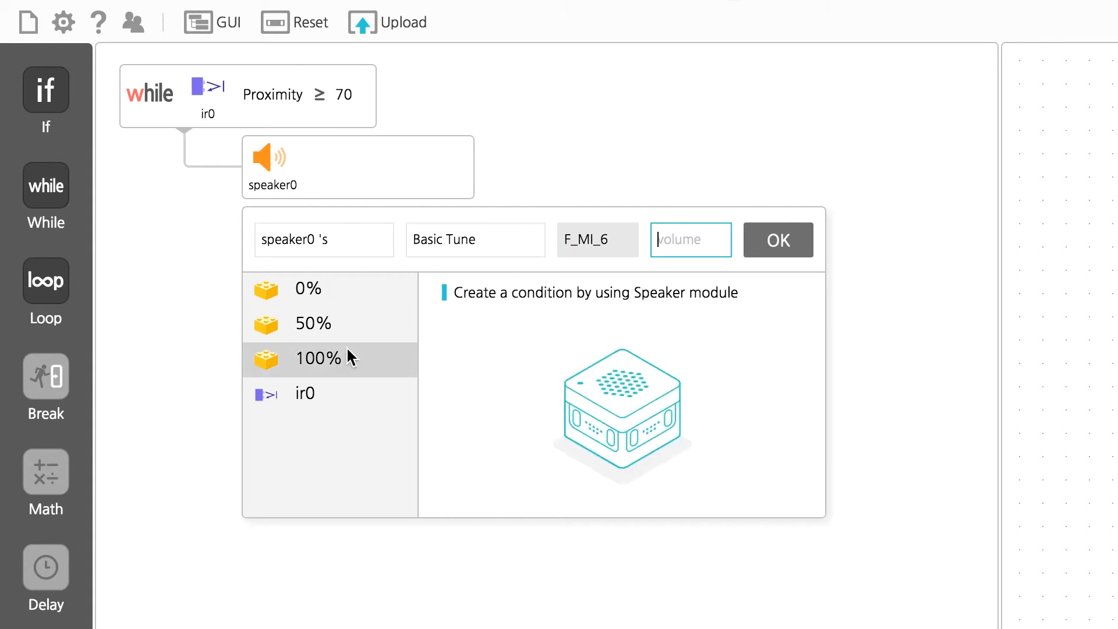
{"action": "left_click", "coordinate": [318, 359]}
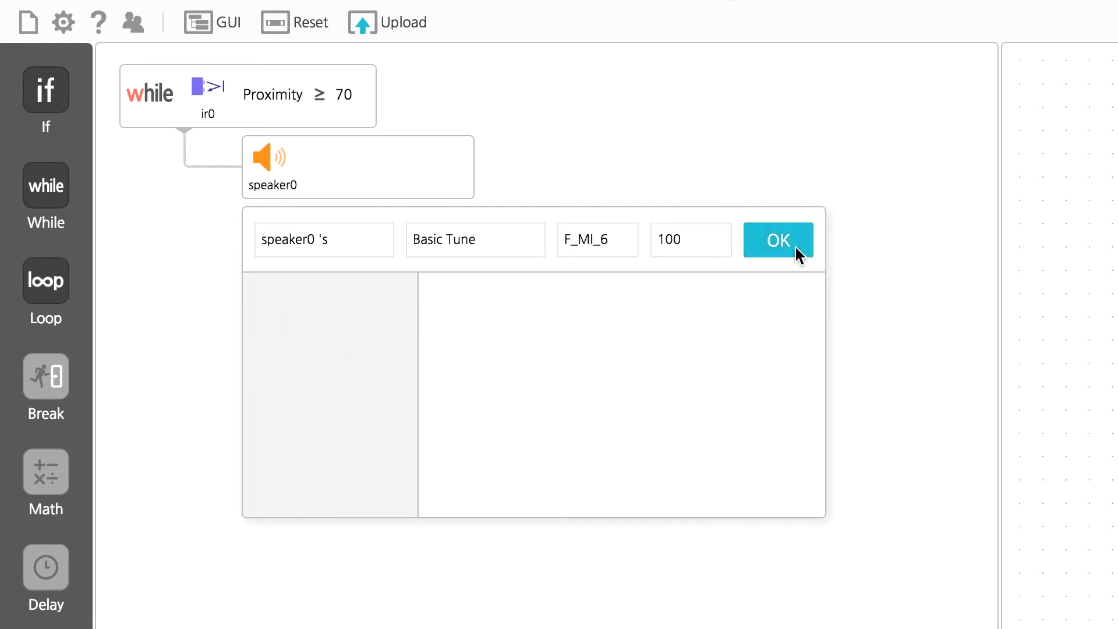
{"action": "left_click", "coordinate": [777, 240]}
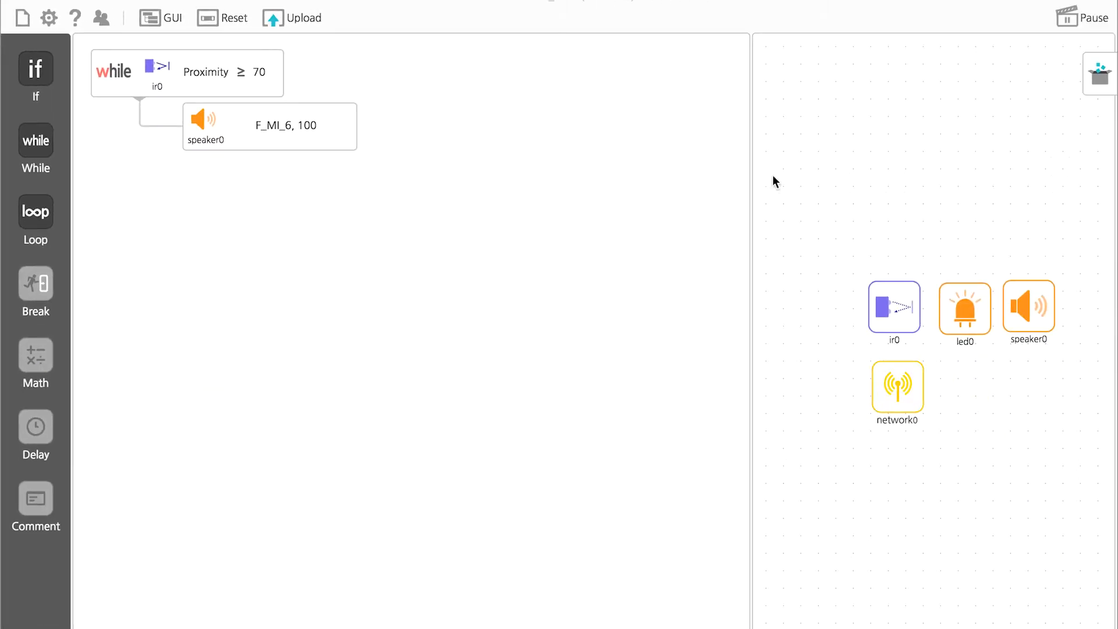
{"action": "left_click", "coordinate": [913, 317]}
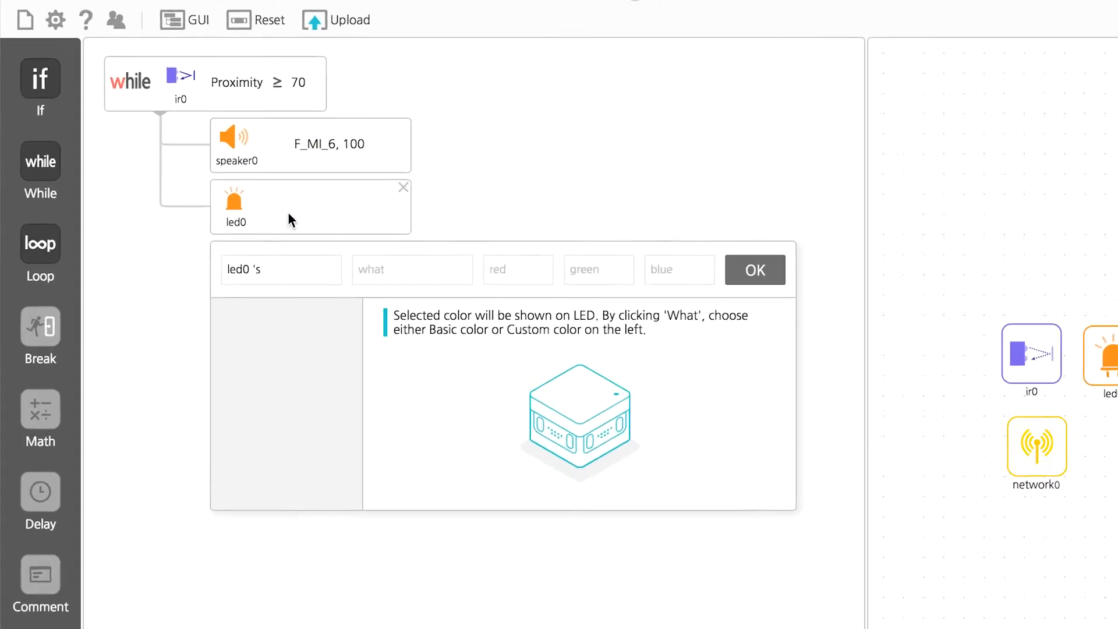
Set led0 to Basic Color Red (R 100, G 0, B 0) after the tone
{"action": "left_click", "coordinate": [412, 269]}
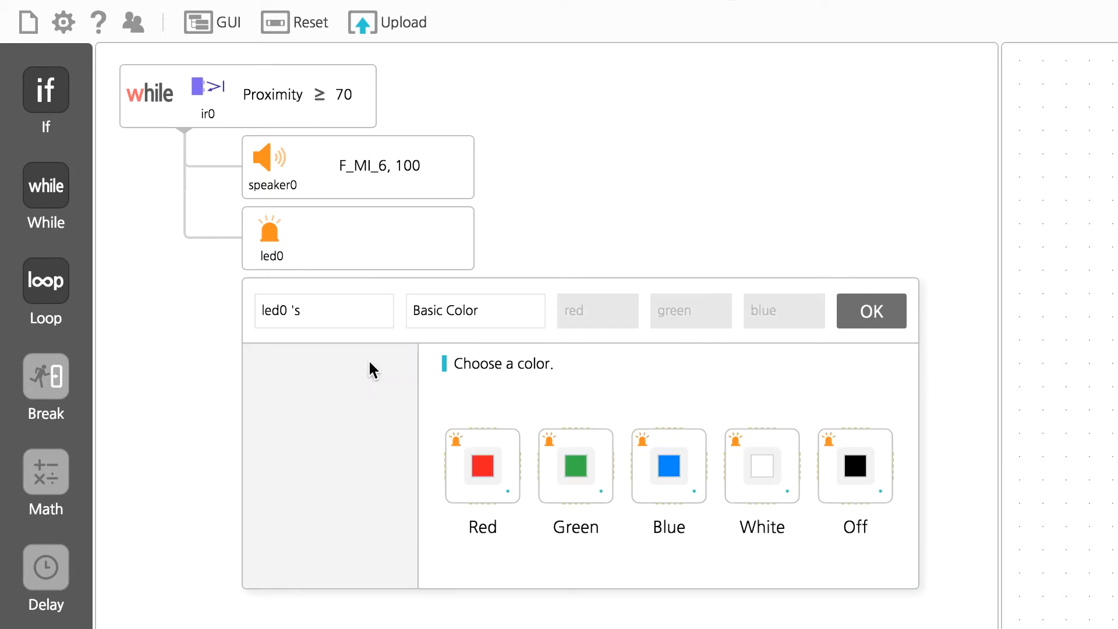
{"action": "left_click", "coordinate": [482, 467]}
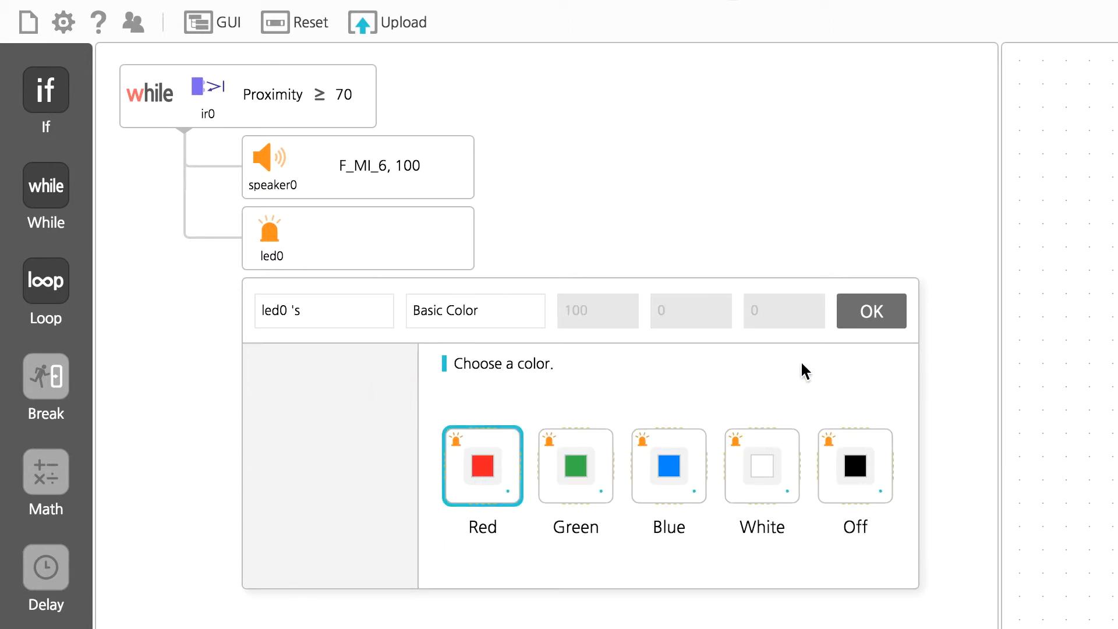
{"action": "left_click", "coordinate": [871, 310]}
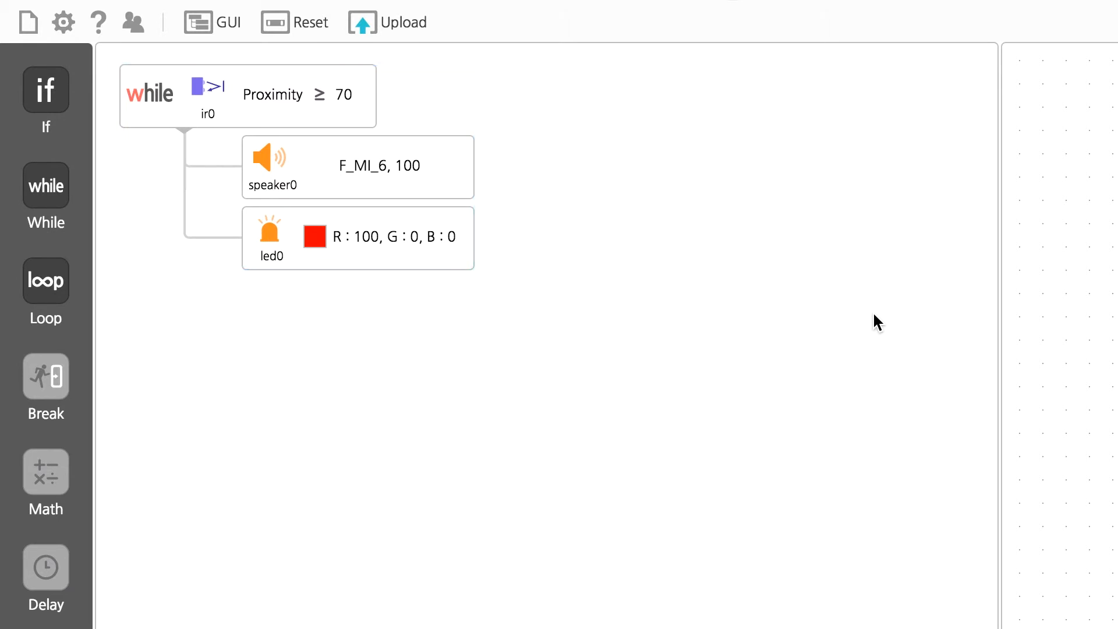
{"action": "mouse_move", "coordinate": [45, 567]}
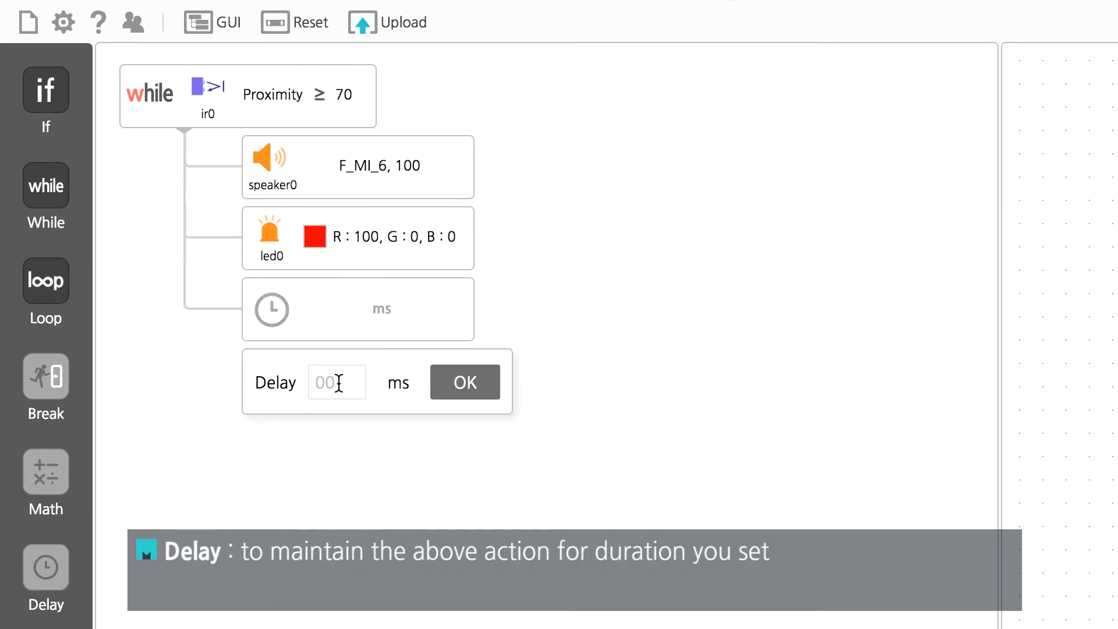
Insert a 2000 ms delay after the red LED step
{"action": "type", "text": "2000"}
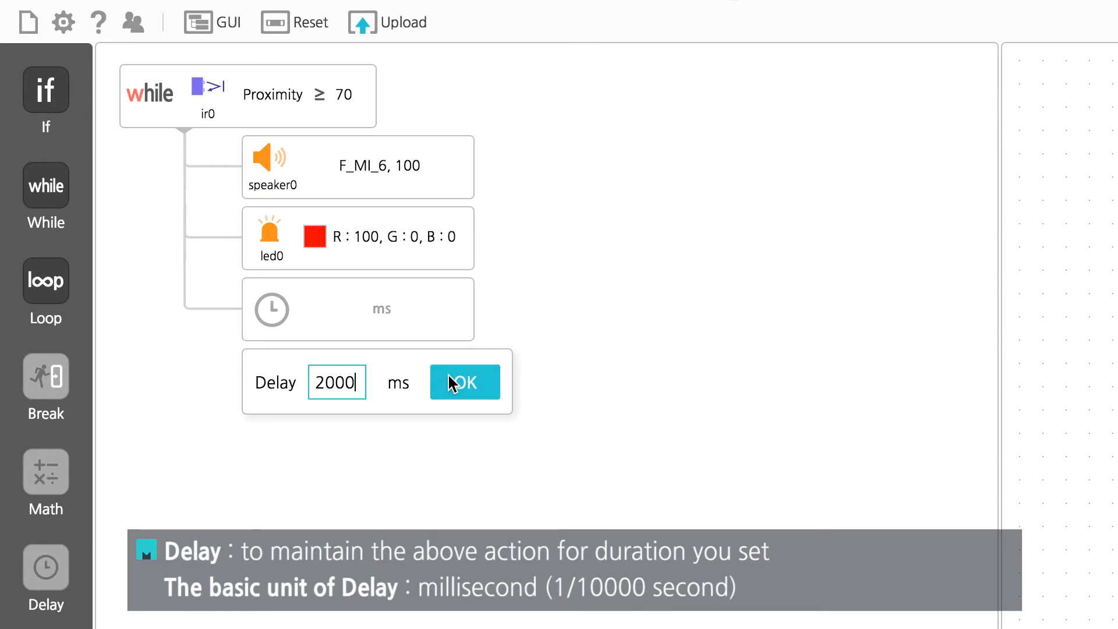
{"action": "left_click", "coordinate": [465, 382]}
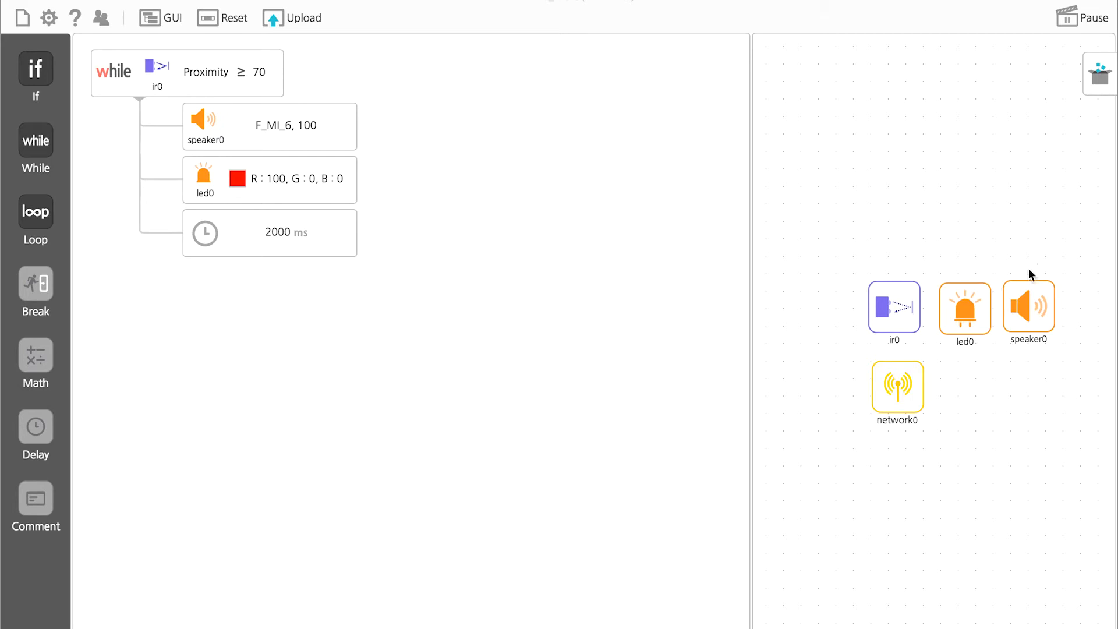
Add speaker0 at F_MI_6 volume 0 and led0 Basic Color Off, then a new delay step
{"action": "left_click_drag", "start_coordinate": [1027, 312], "coordinate": [293, 283]}
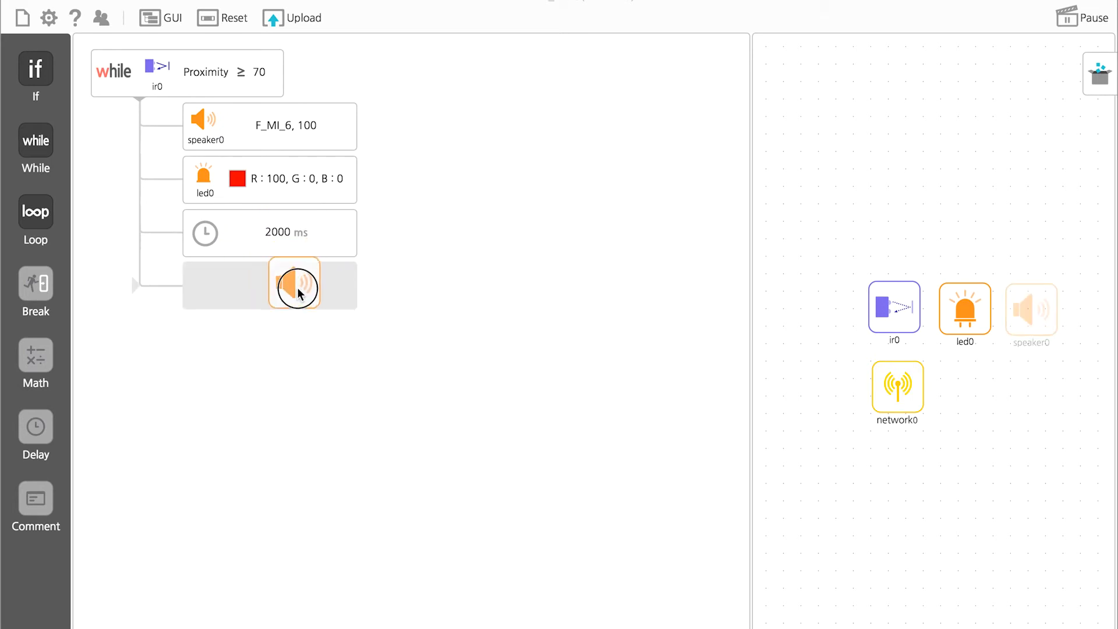
{"action": "left_click", "coordinate": [293, 283]}
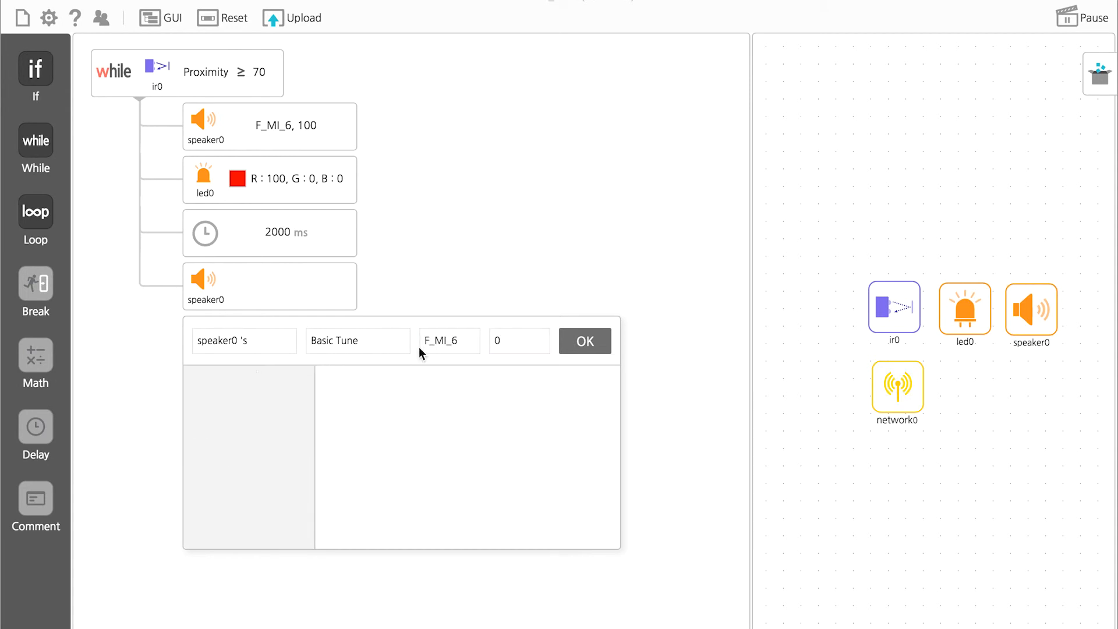
{"action": "left_click", "coordinate": [584, 341]}
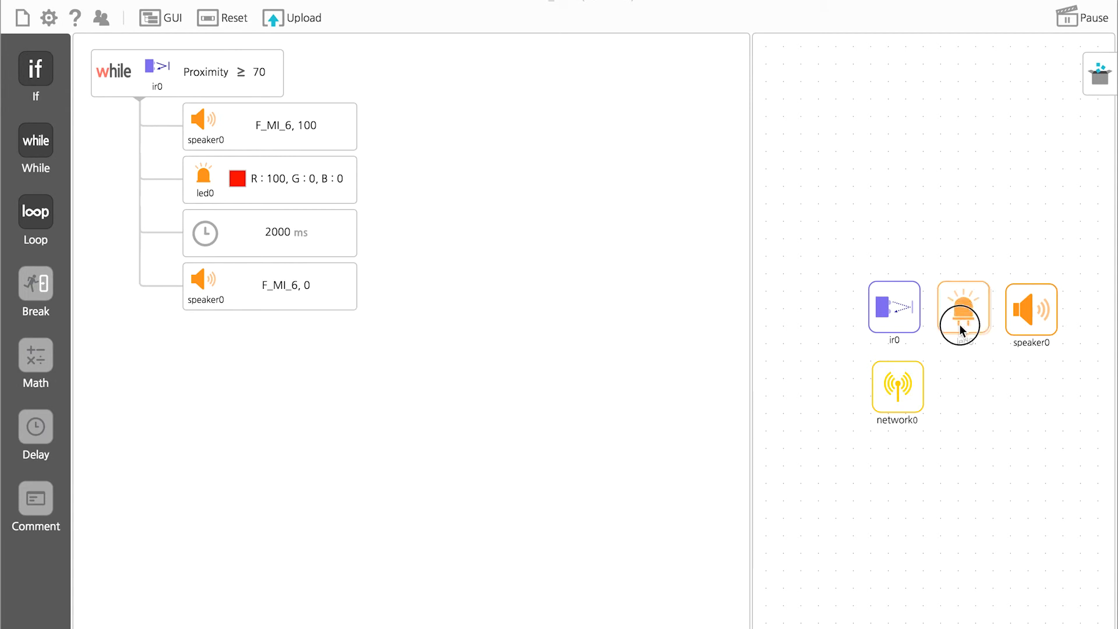
{"action": "left_click", "coordinate": [963, 310]}
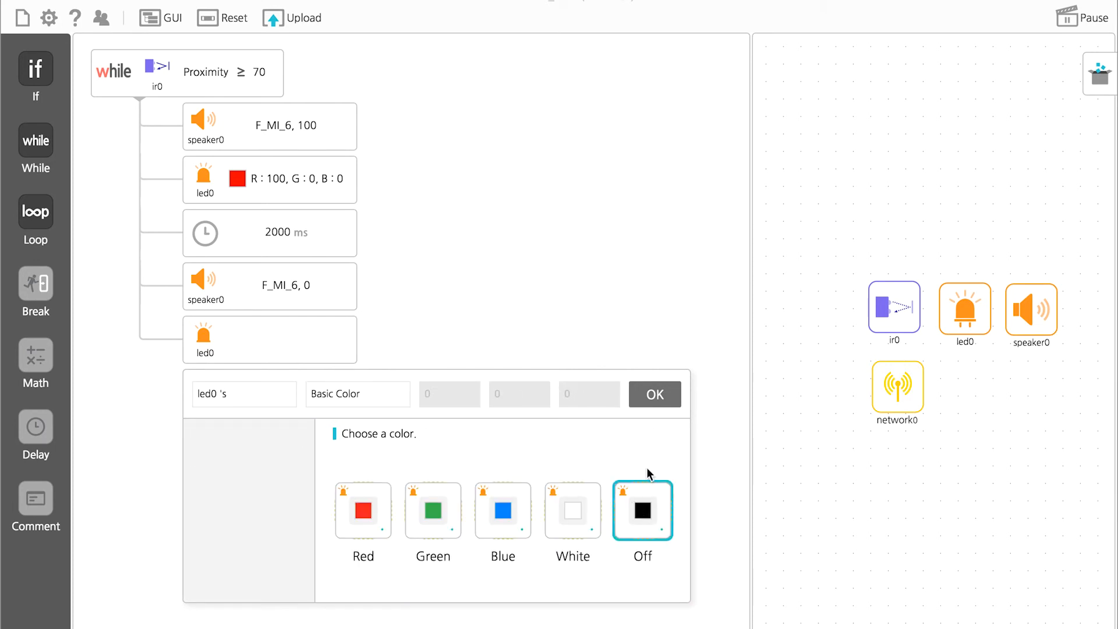
{"action": "left_click", "coordinate": [655, 394]}
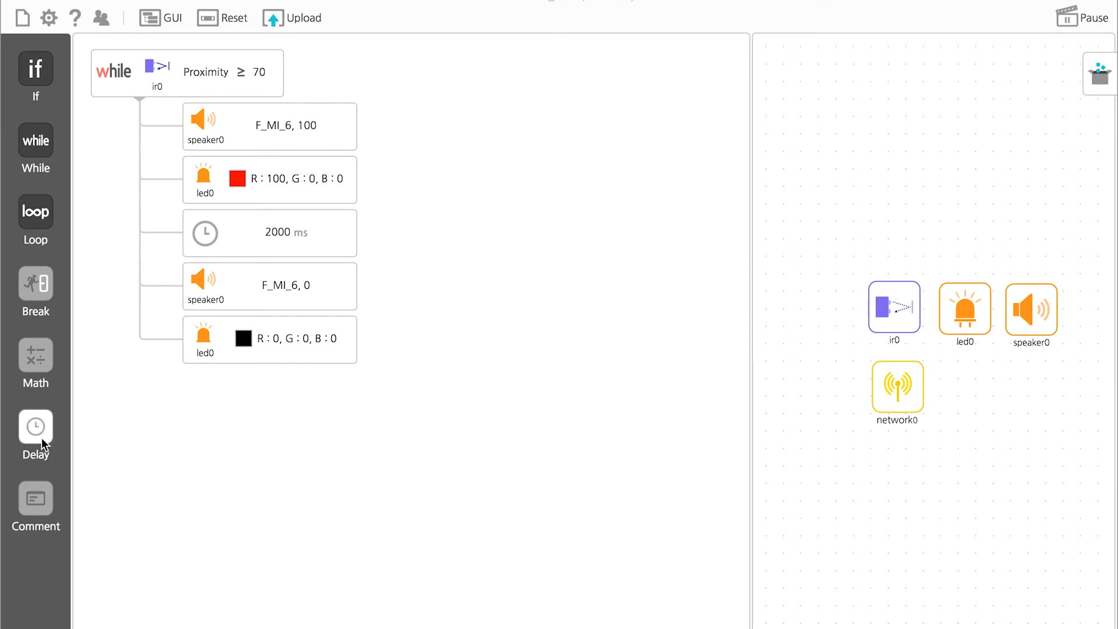
{"action": "left_click", "coordinate": [36, 429]}
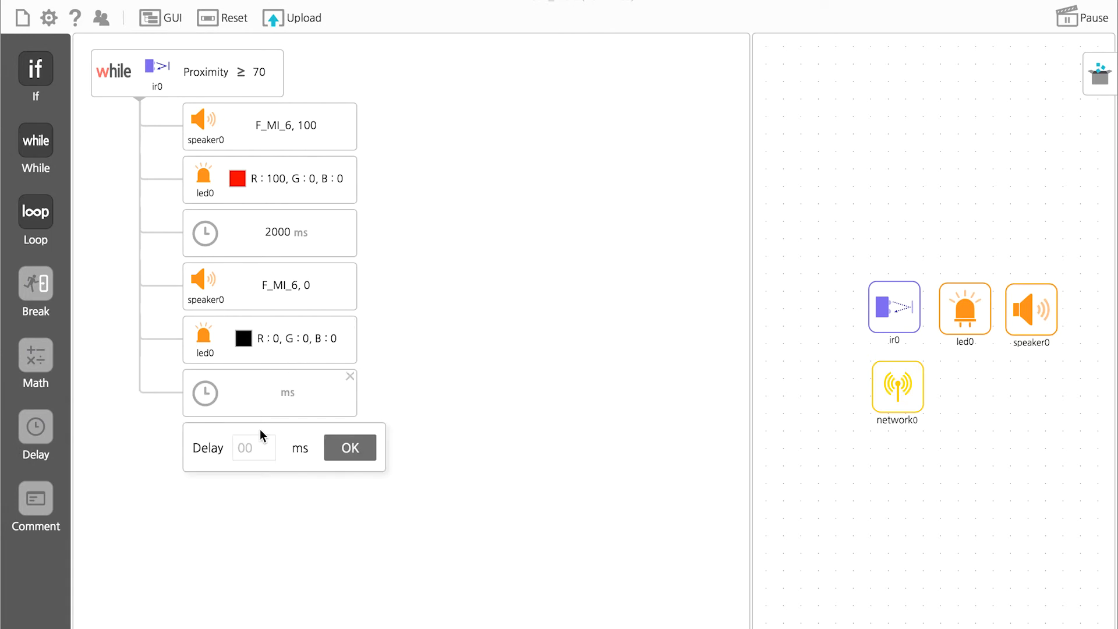
Set the final delay to 1000 ms and upload the program to the MODI modules
{"action": "type", "text": "100"}
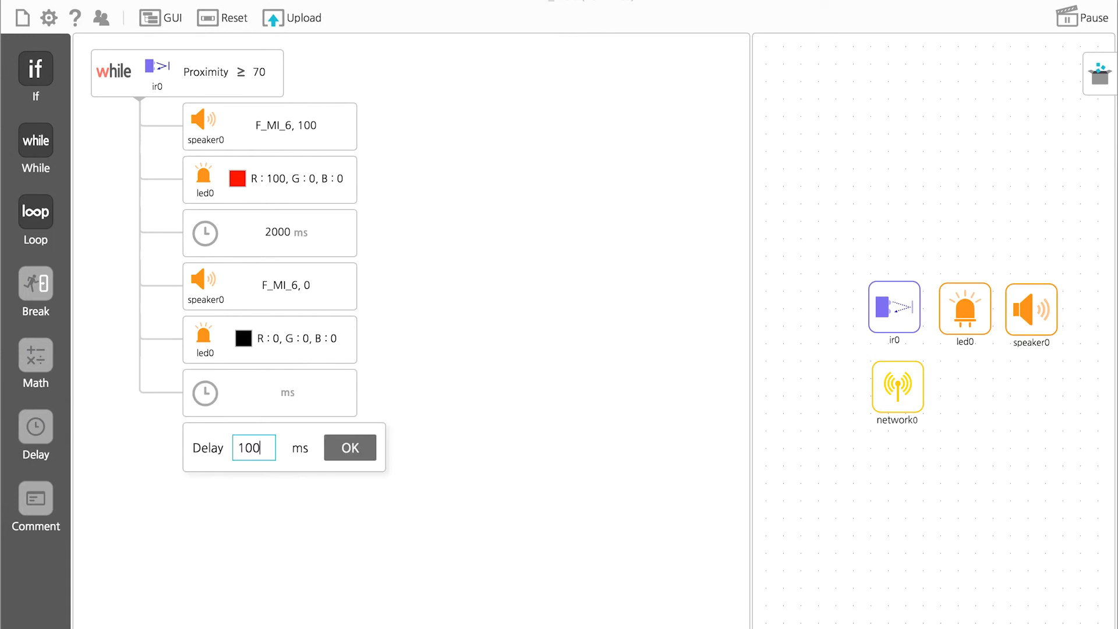
{"action": "left_click", "coordinate": [350, 447]}
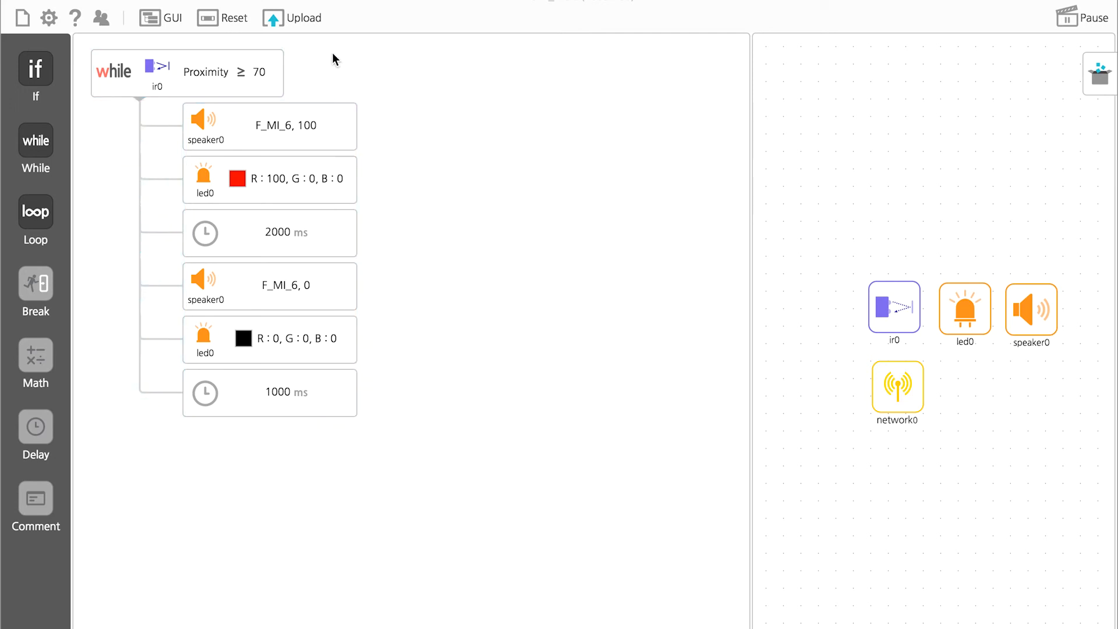
{"action": "left_click", "coordinate": [300, 18]}
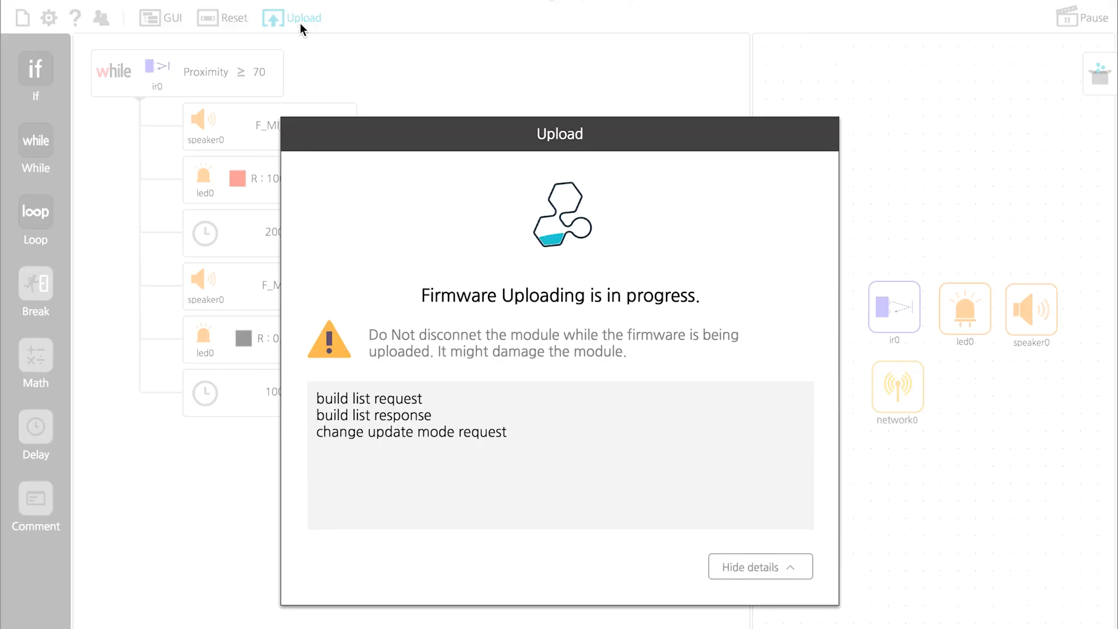